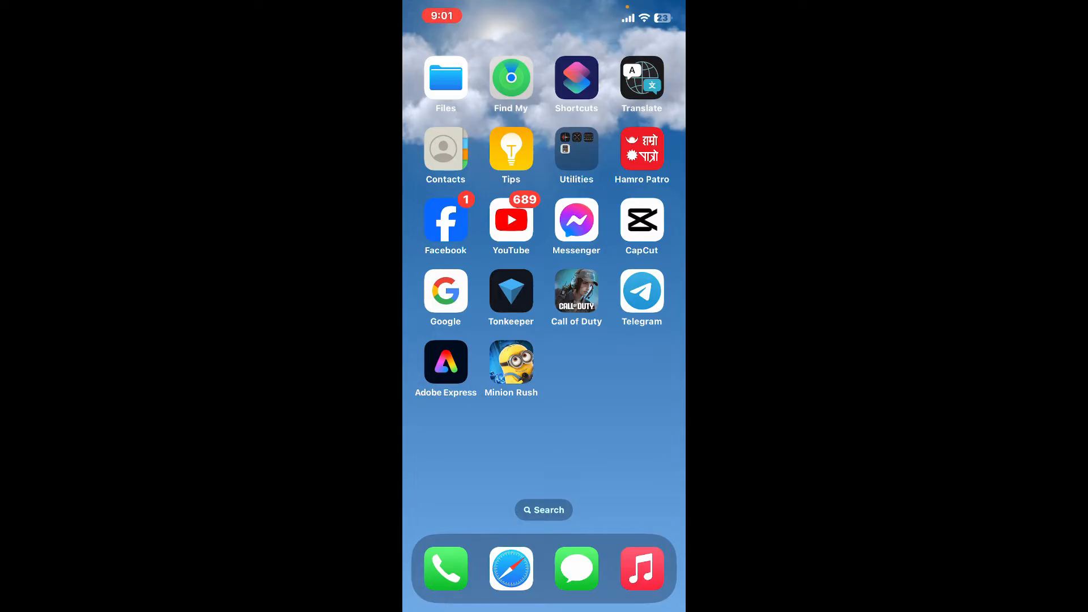
- Launch Adobe Express from the iPhone home screen
click(446, 370)
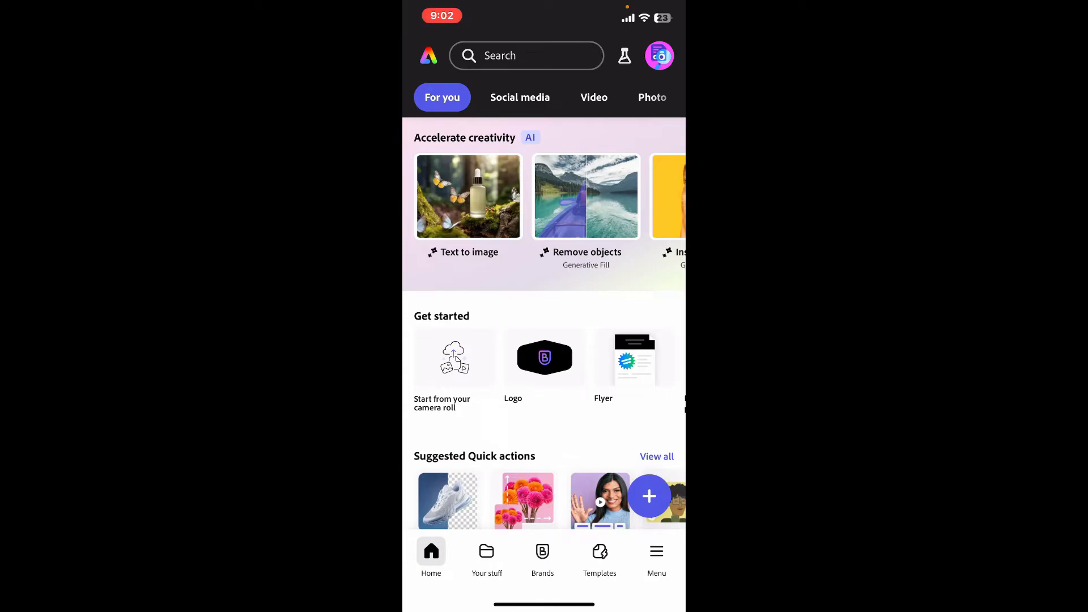
- Create a new project by uploading media from the Photo Library
click(649, 496)
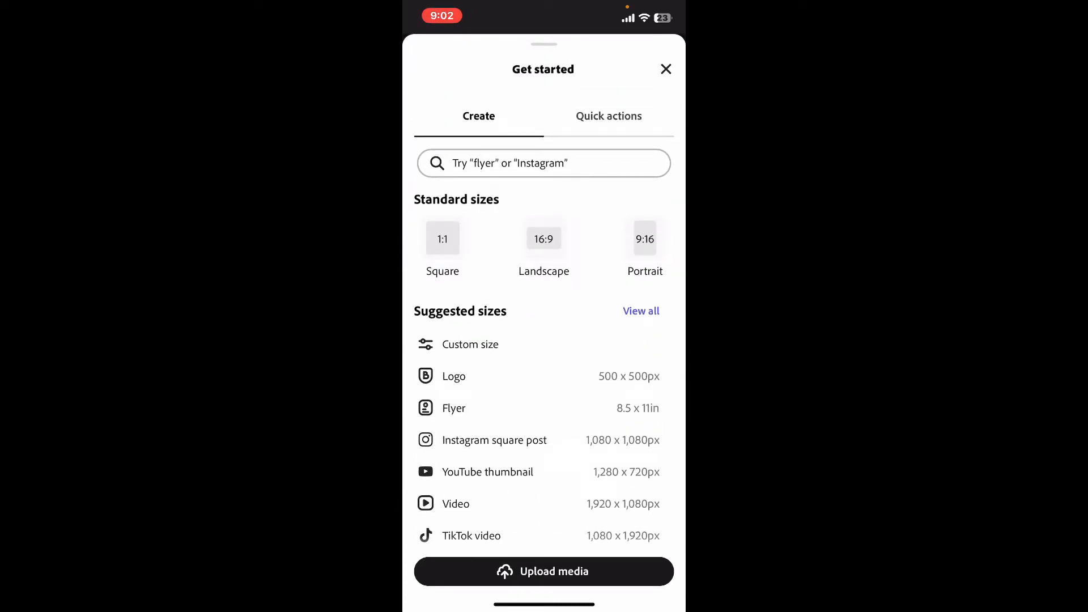
click(544, 572)
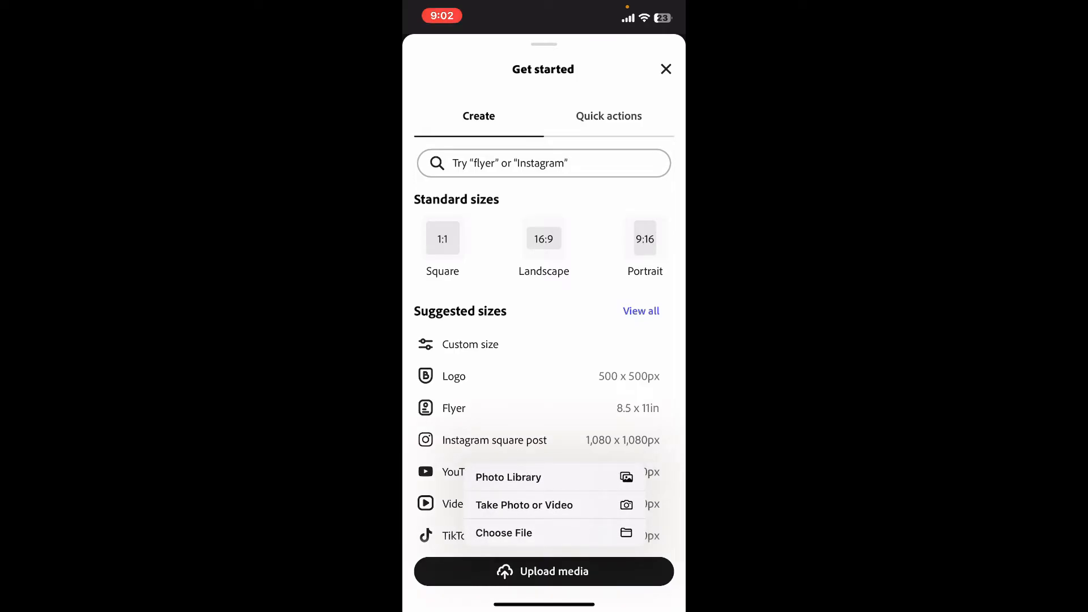
click(508, 477)
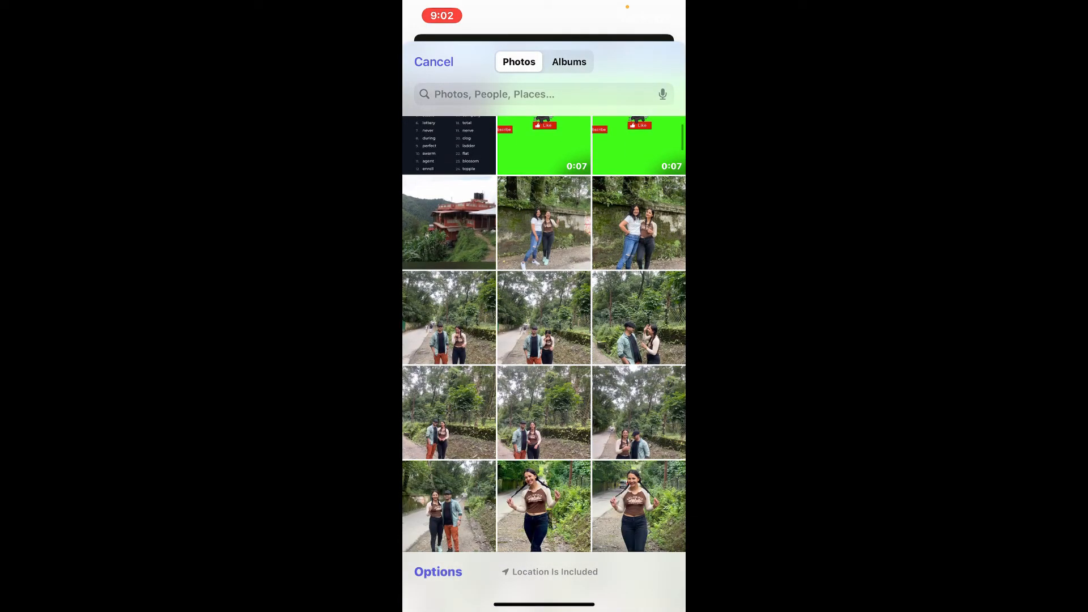
- Import the 0:06 mountain video from the photo library into the editor
scroll(down, 3)
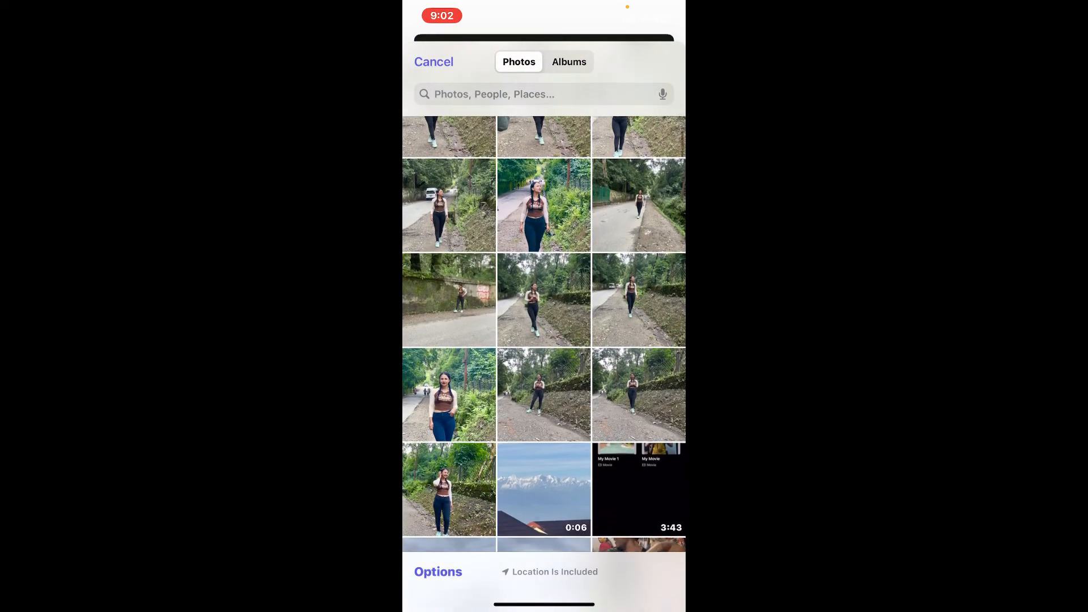
scroll(down, 3)
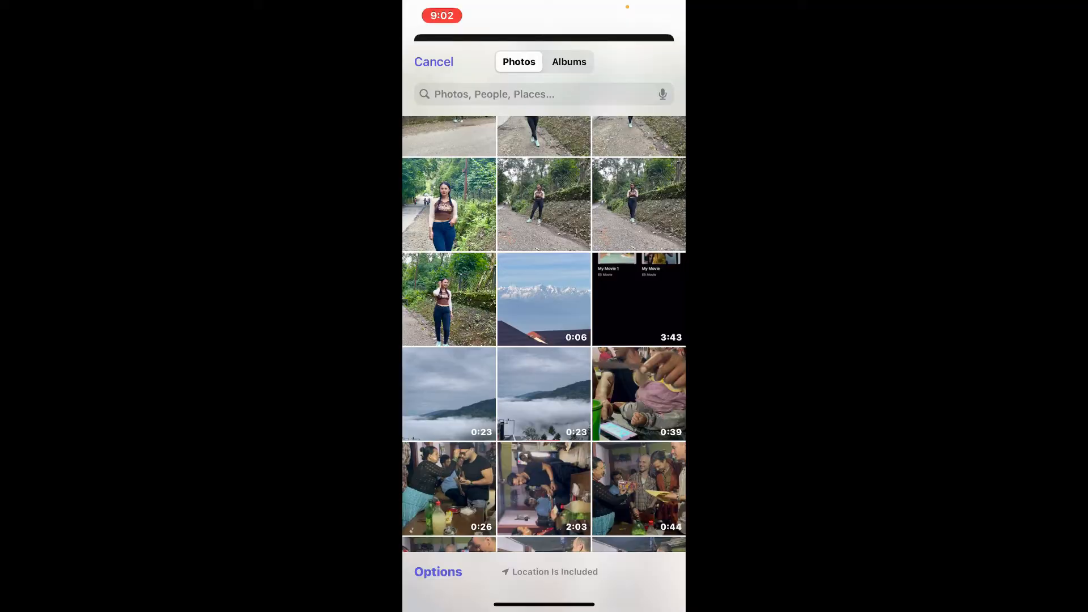
click(544, 300)
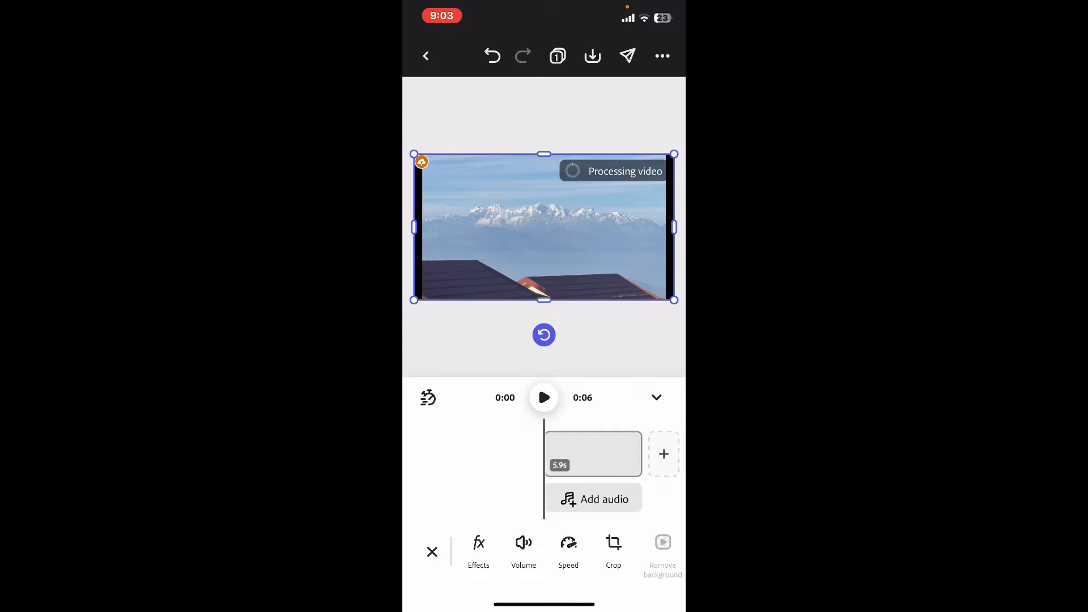
- Set the mountain clip's volume to 0% and confirm
click(524, 551)
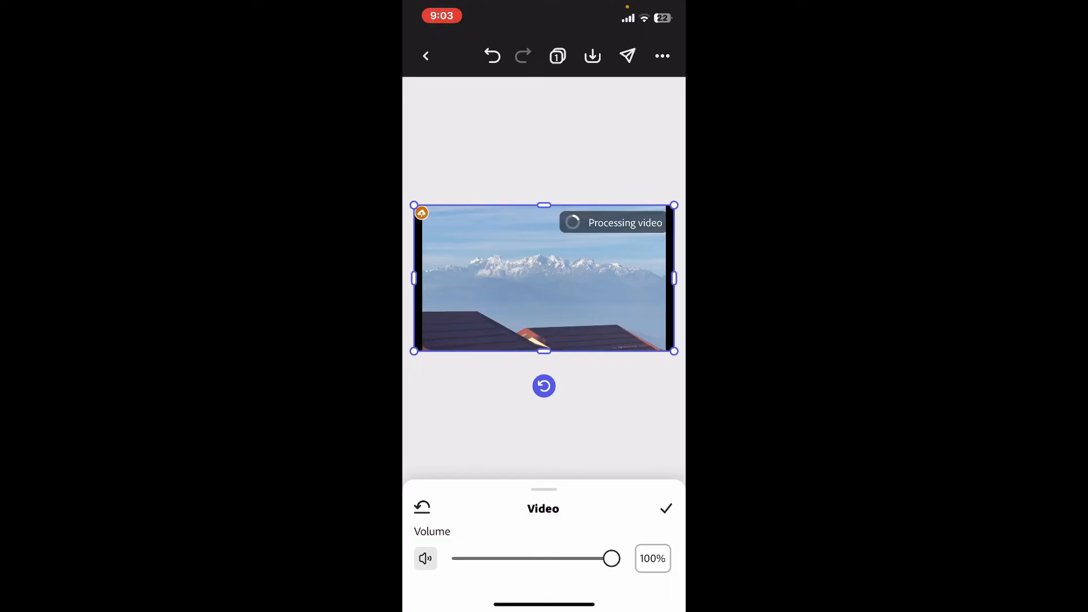
click(426, 558)
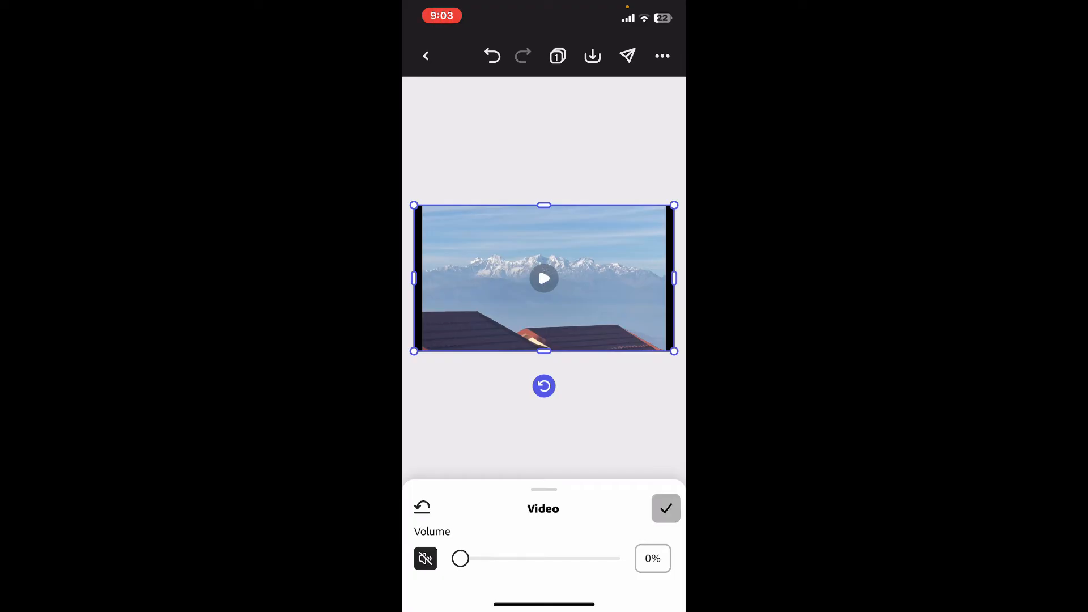
click(665, 508)
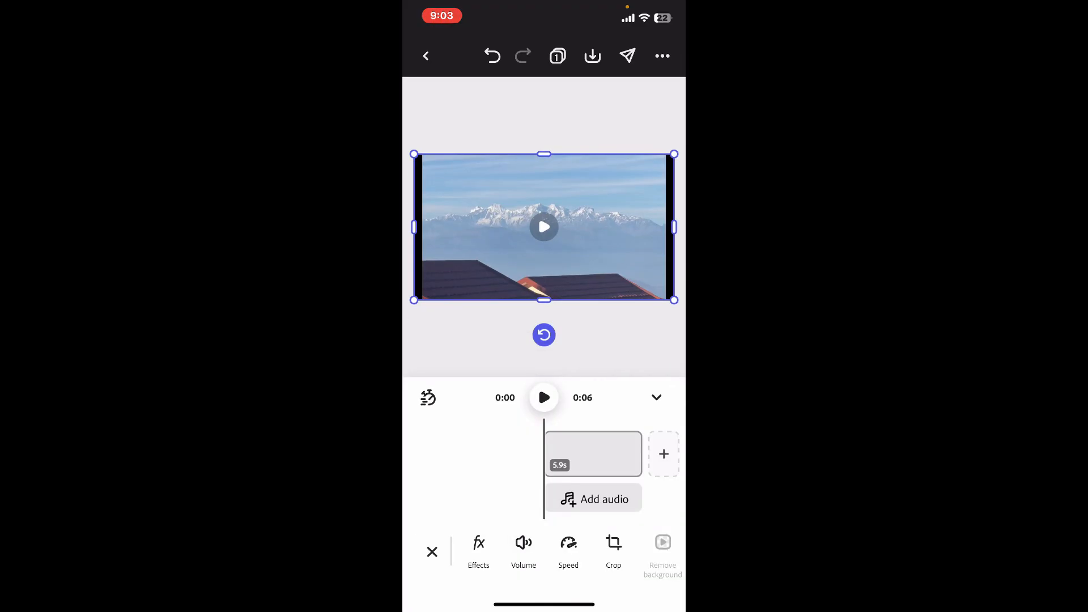
- Preview the muted mountain clip, then return to the home screen
click(543, 398)
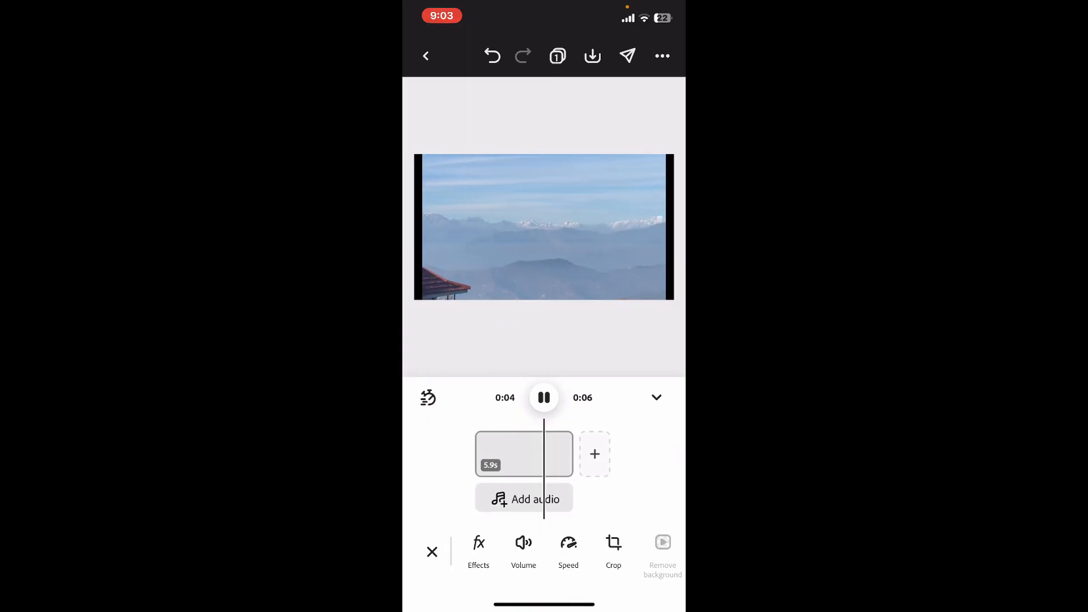
click(544, 398)
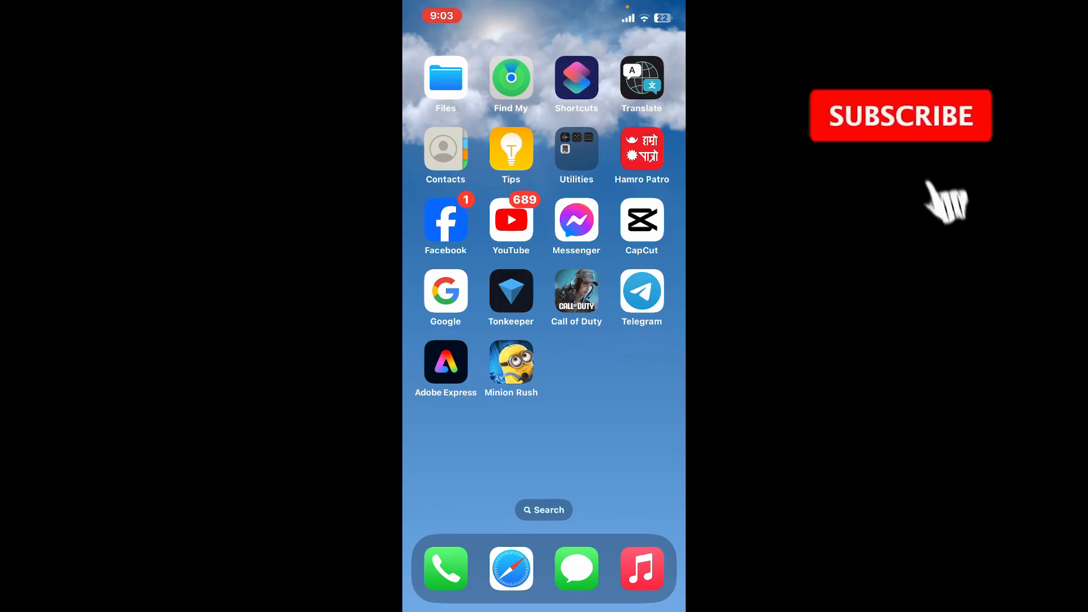
click(901, 115)
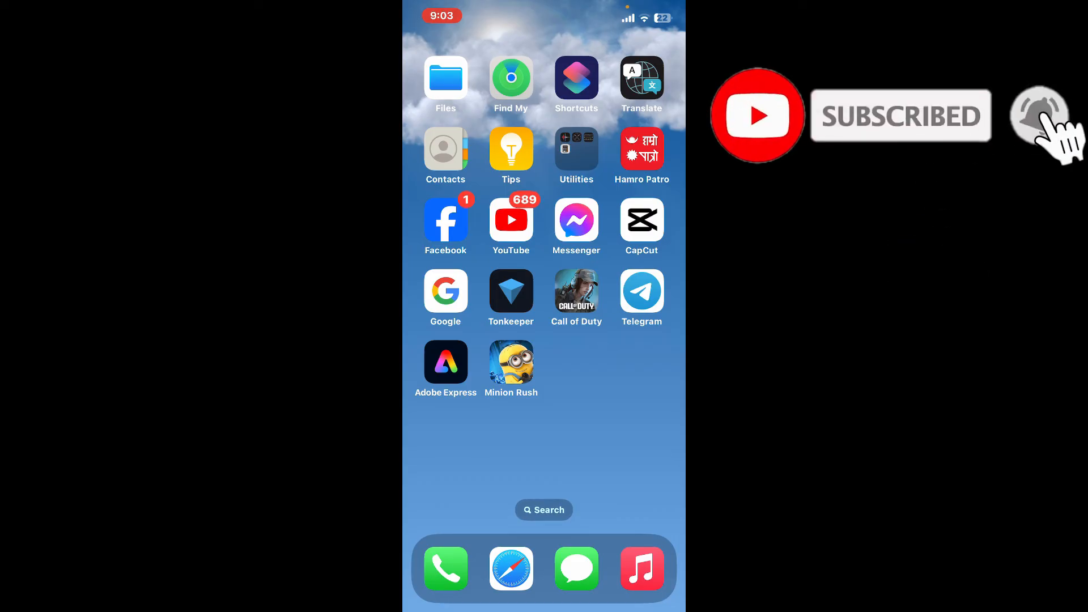